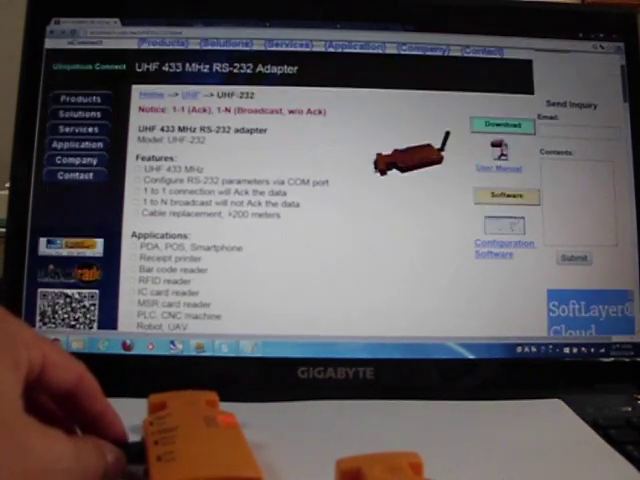
scroll(down, 3)
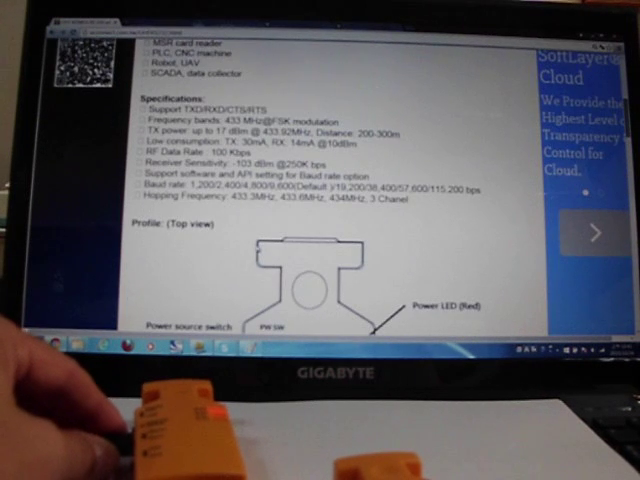
scroll(down, 3)
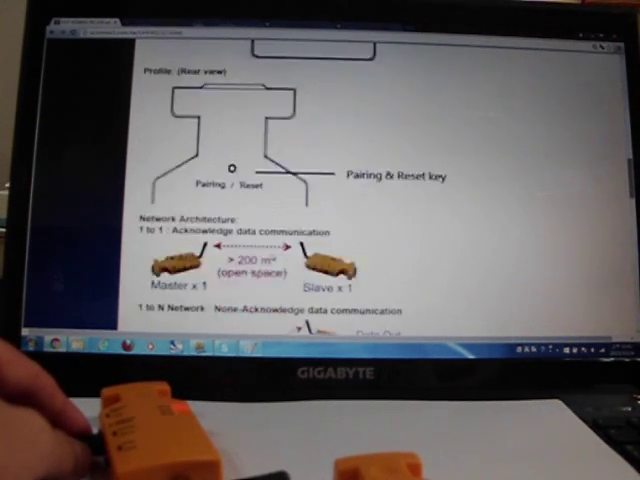
scroll(down, 3)
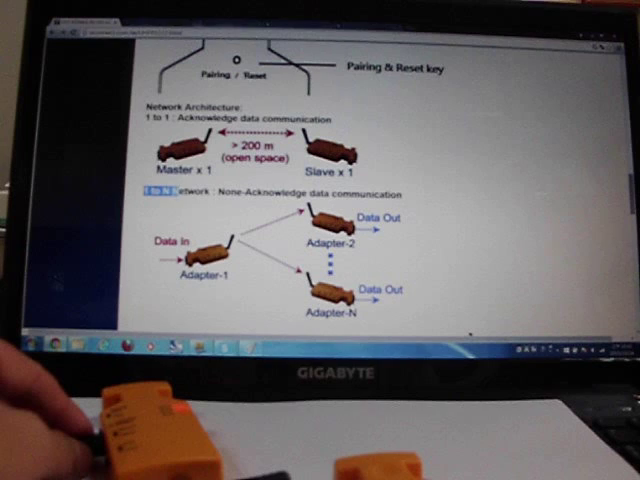
scroll(down, 3)
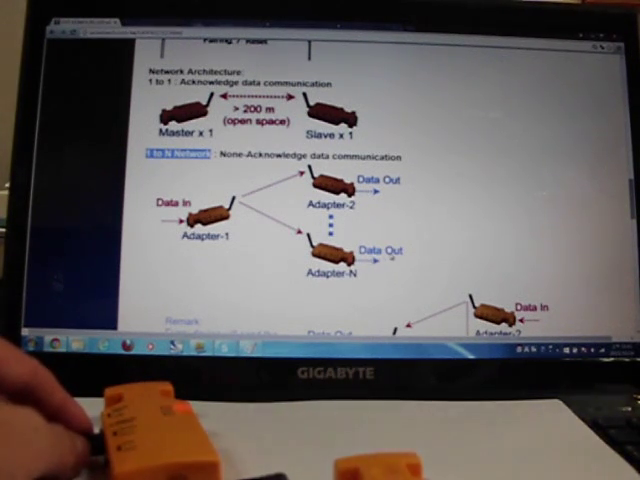
scroll(down, 3)
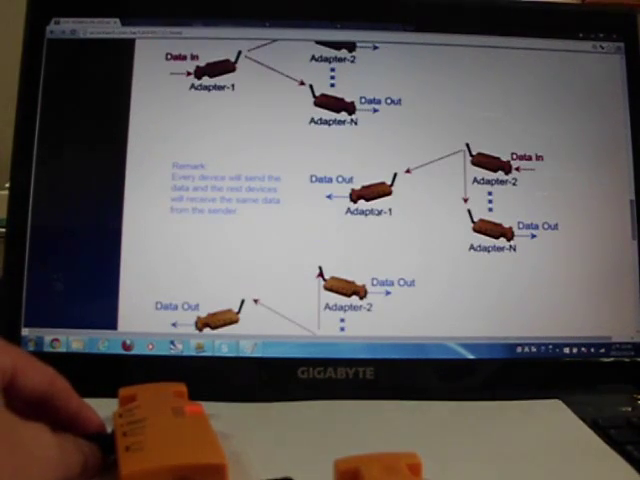
scroll(down, 3)
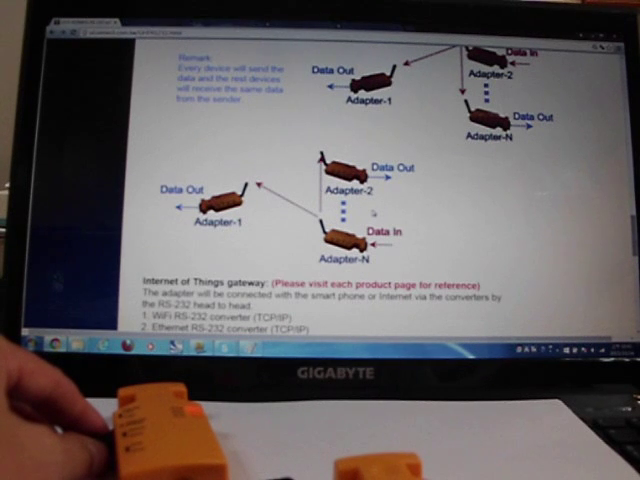